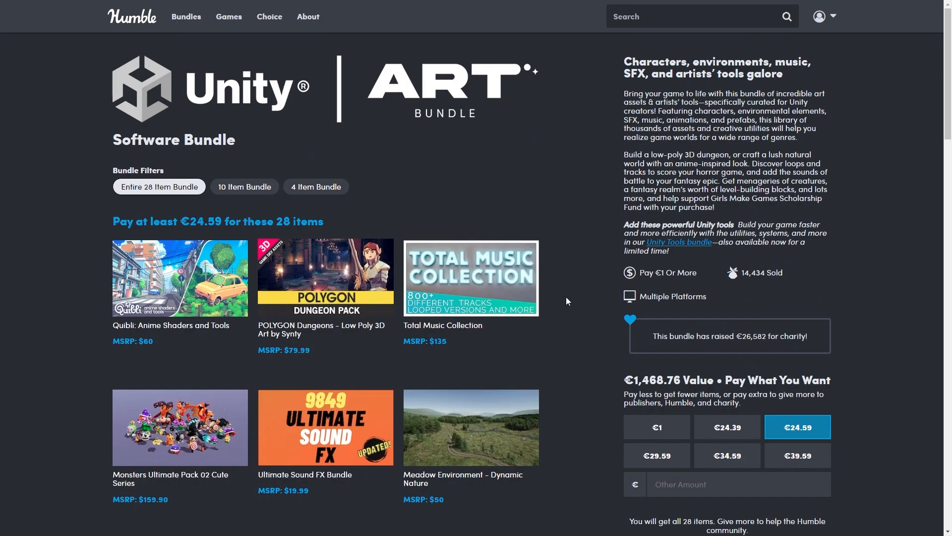
# Step: Expand the Little Dragons: Tiger item details from the Art bundle's item list
pyautogui.scroll(-3)
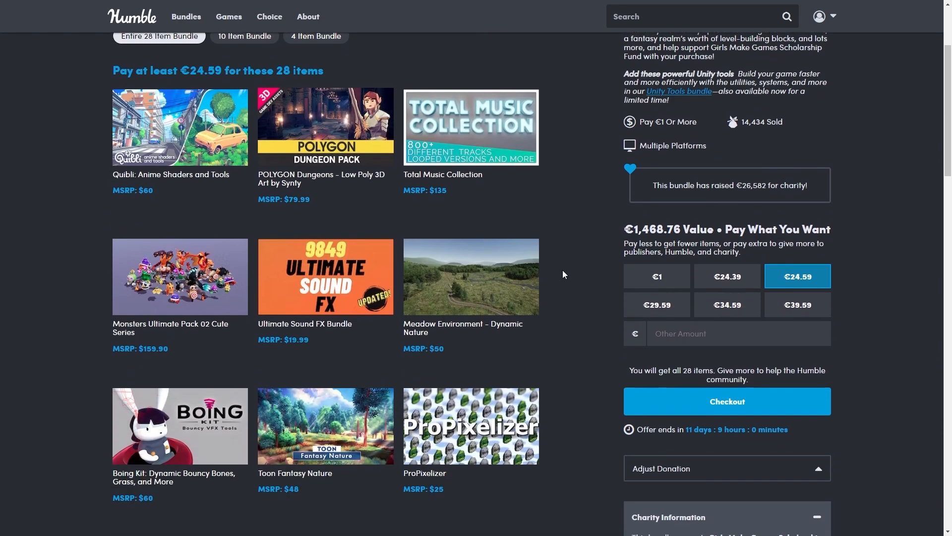
pyautogui.scroll(-3)
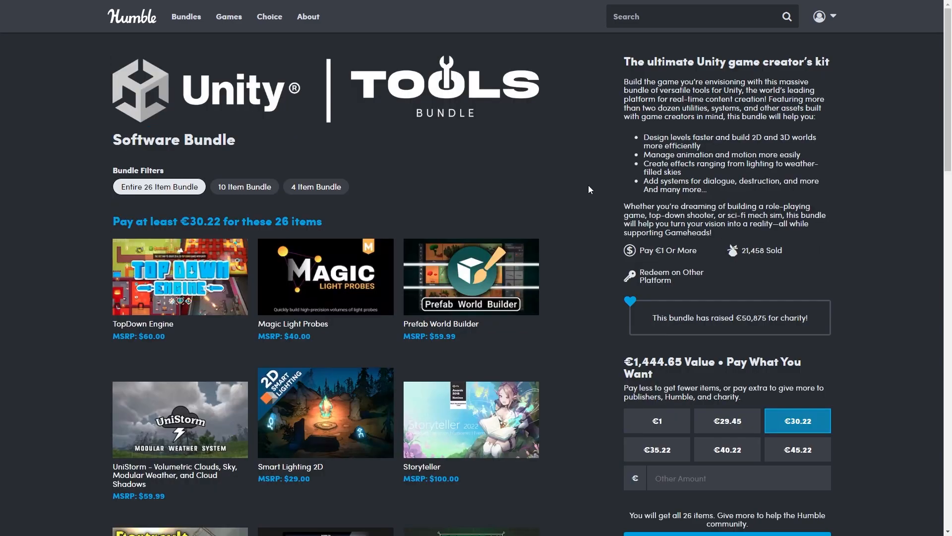
pyautogui.moveTo(595, 243)
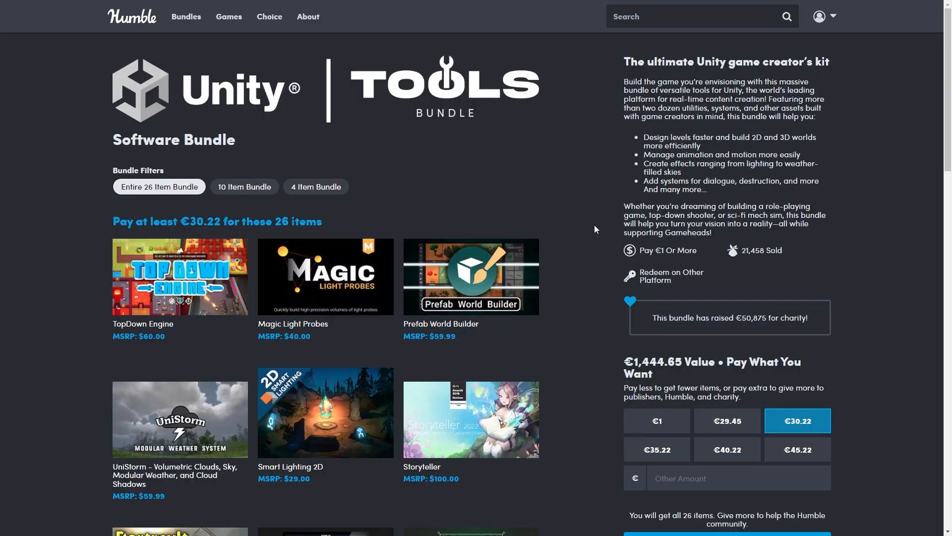
pyautogui.scroll(-3)
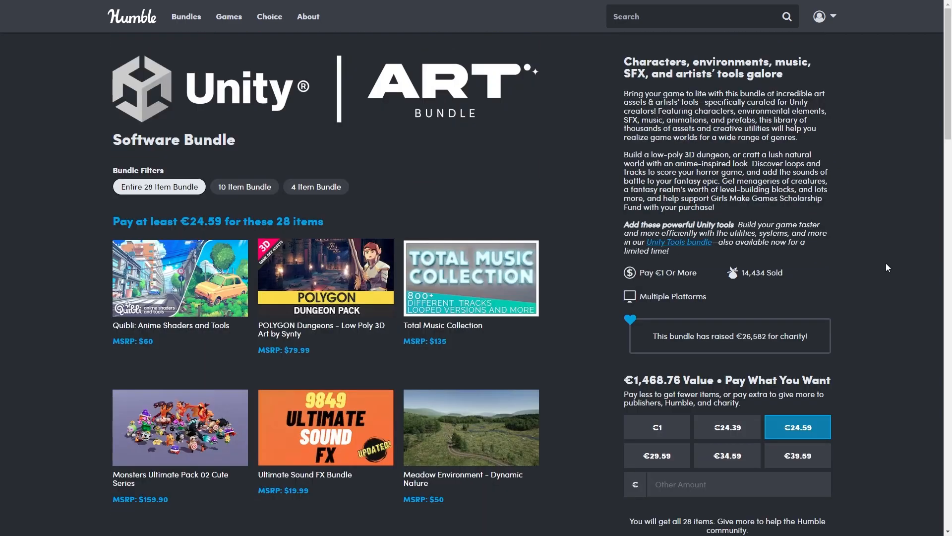
pyautogui.click(326, 276)
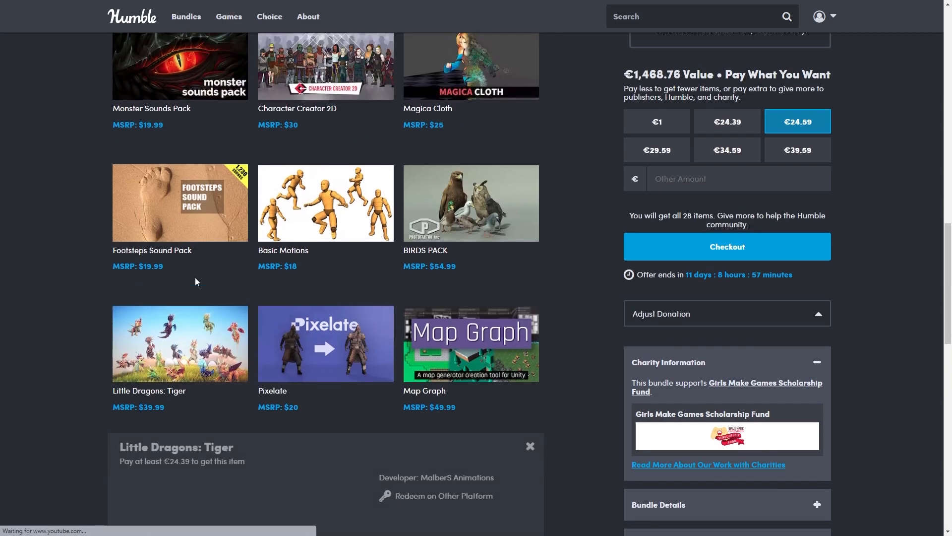
# Step: Play the Little Dragons: Tiger YouTube trailer in the details panel
pyautogui.scroll(-3)
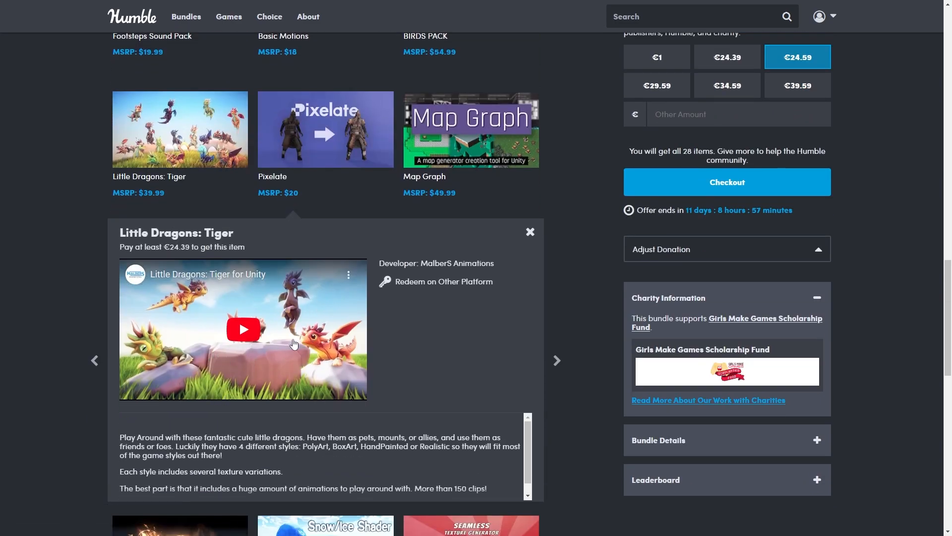
pyautogui.click(242, 330)
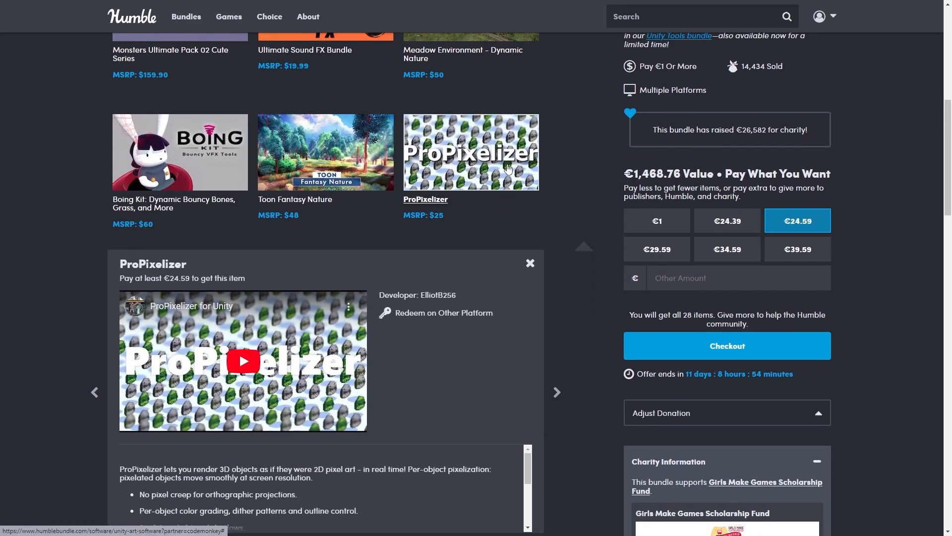
# Step: Switch from the browser to the Unity Editor window showing the armoured knight
pyautogui.click(242, 361)
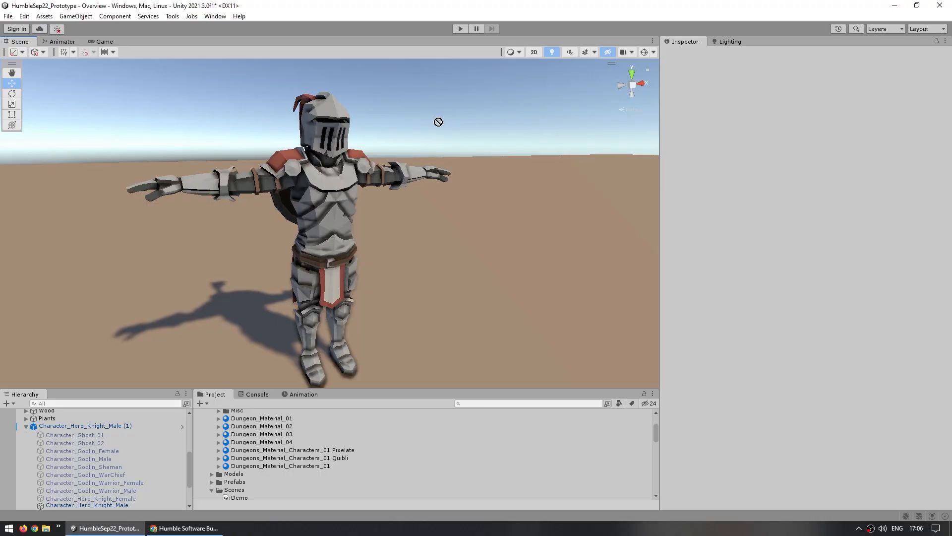
pyautogui.moveTo(376, 124)
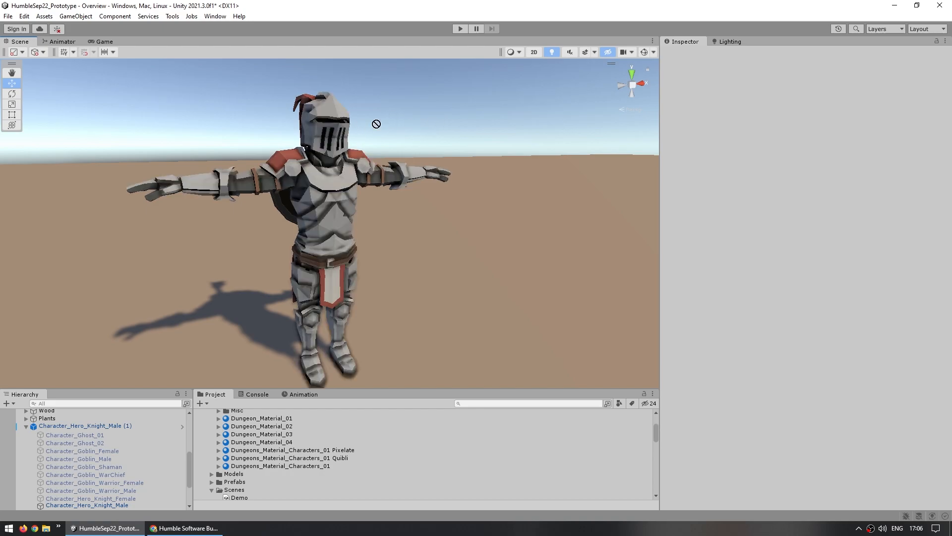
# Step: Try Pixelize Pixel Size 5, then 4, then back to 1 on the knight's Pixelate material
pyautogui.click(287, 449)
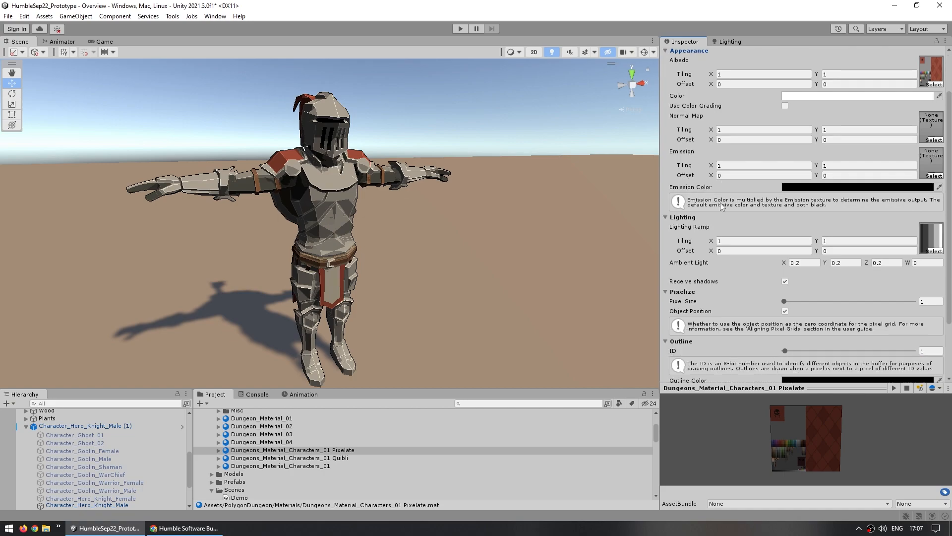
pyautogui.scroll(-3)
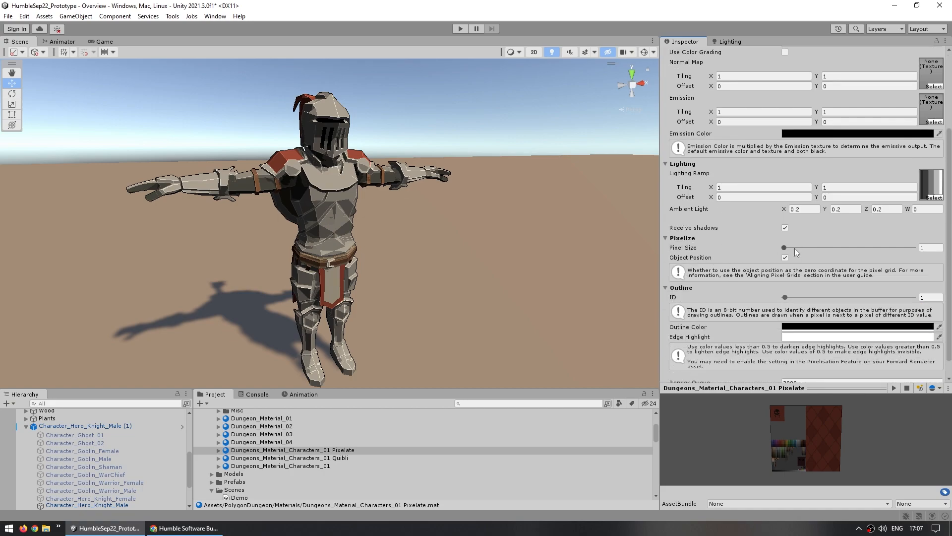
pyautogui.moveTo(784, 248); pyautogui.dragTo(912, 248)
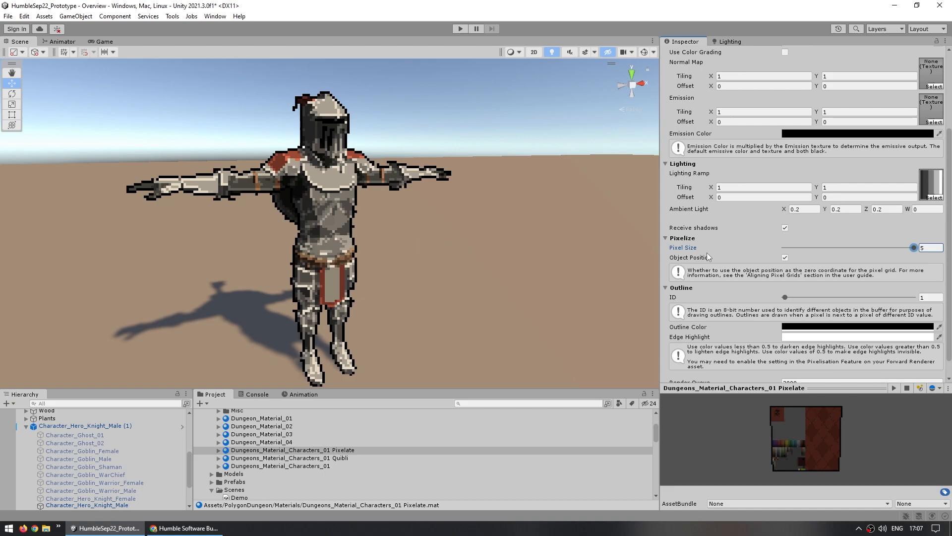
pyautogui.moveTo(867, 262)
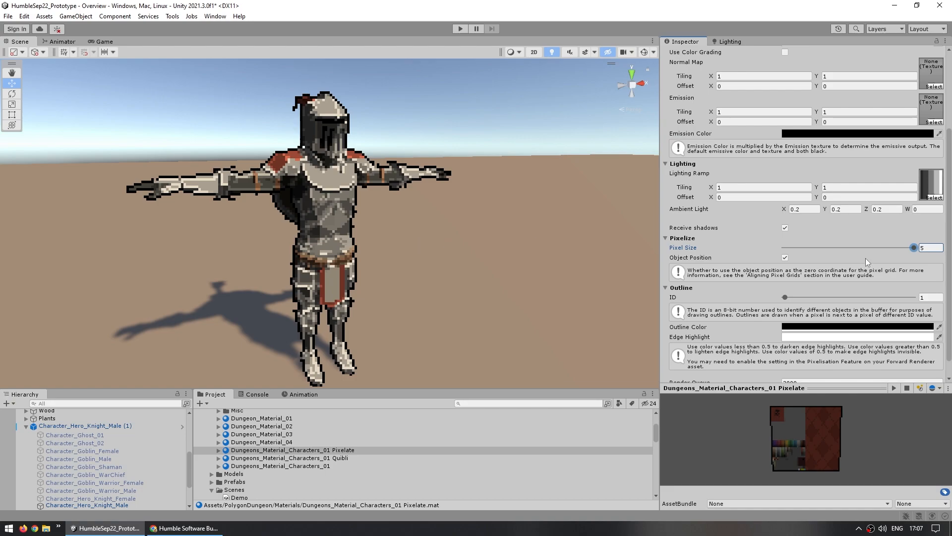
pyautogui.moveTo(912, 247); pyautogui.dragTo(881, 247)
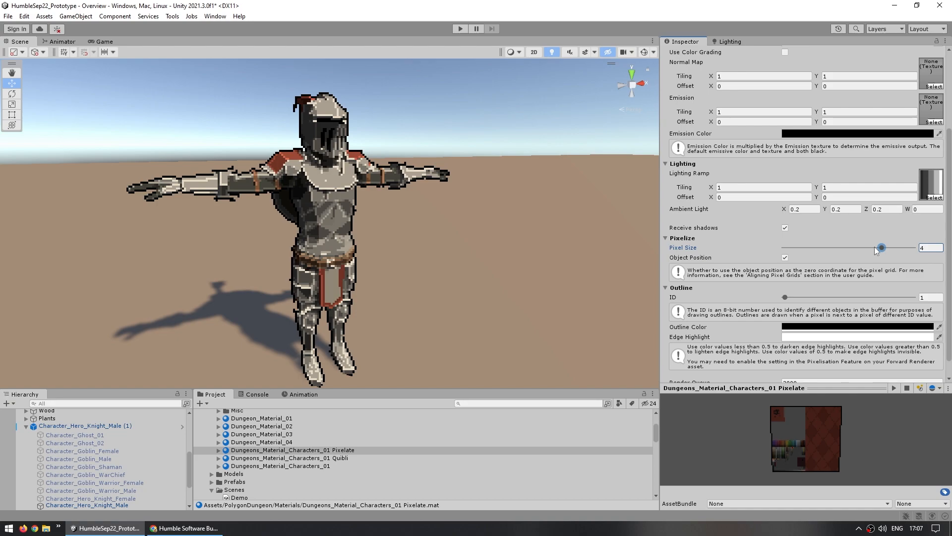
pyautogui.moveTo(881, 247); pyautogui.dragTo(783, 247)
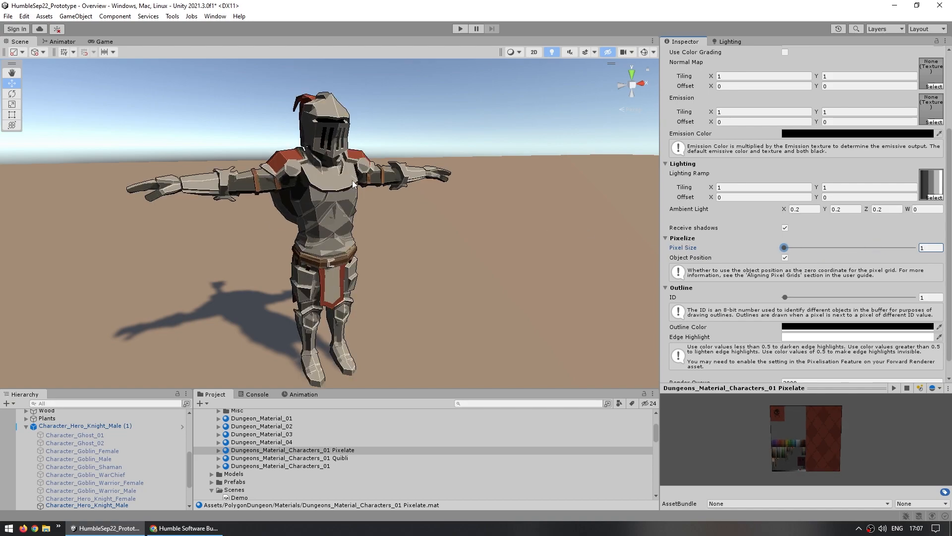
pyautogui.moveTo(460, 97)
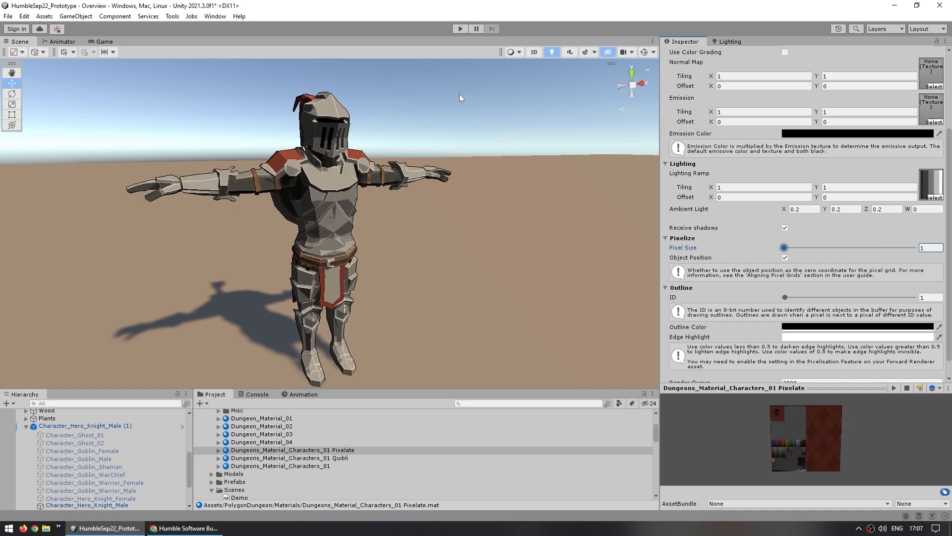
pyautogui.scroll(-3)
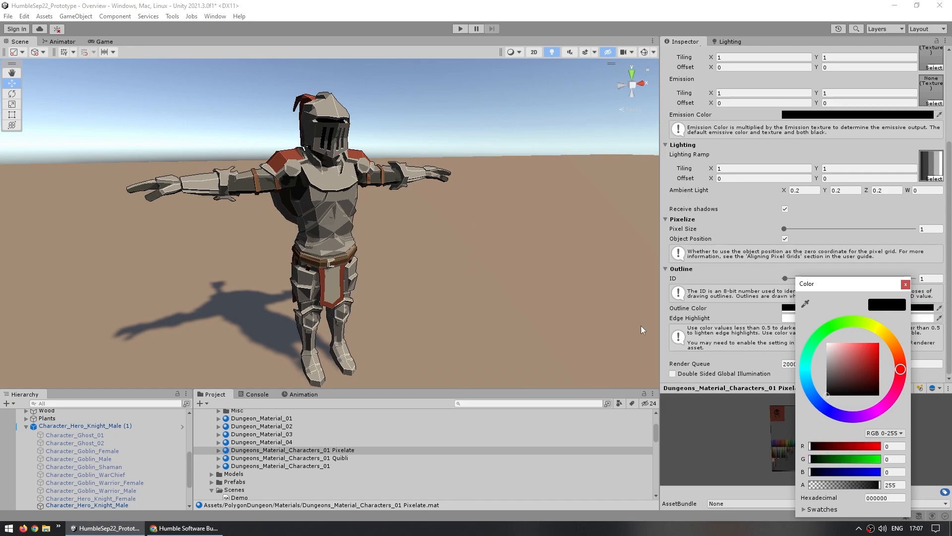
# Step: Set the knight material's Outline Color to white (FFFFFF) instead of black
pyautogui.click(827, 342)
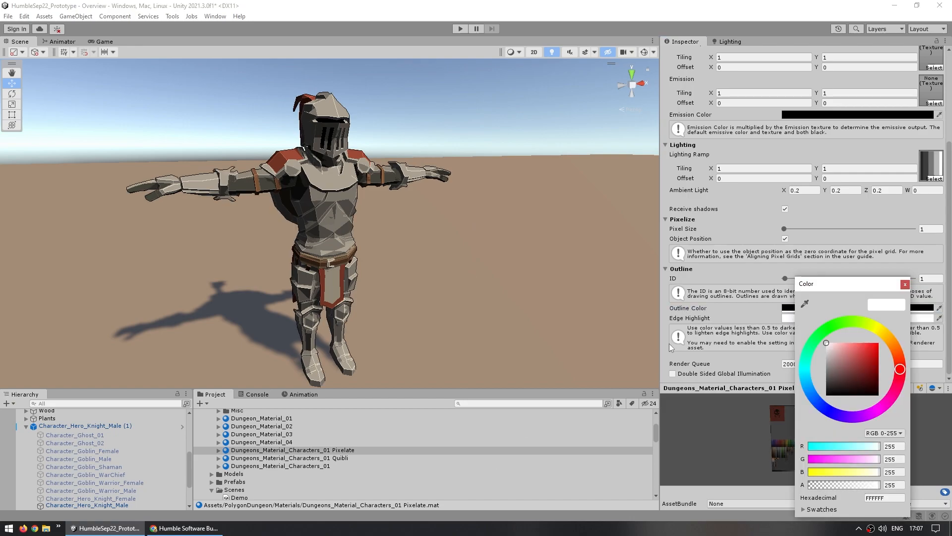
pyautogui.moveTo(841, 363)
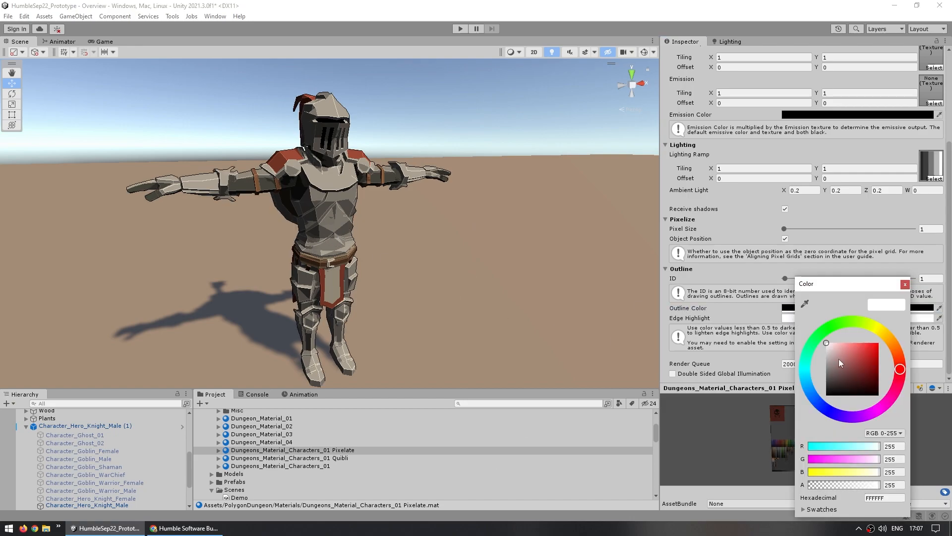
pyautogui.click(827, 395)
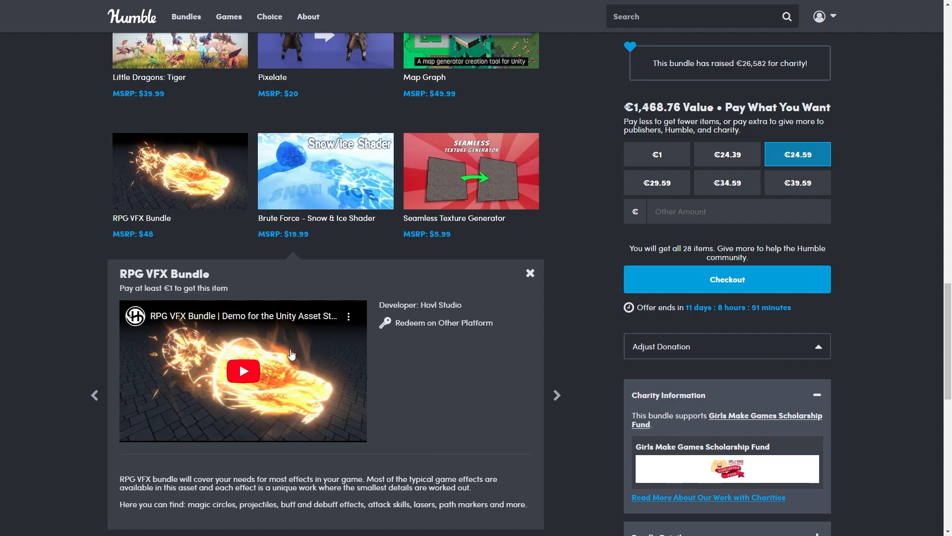
pyautogui.click(243, 371)
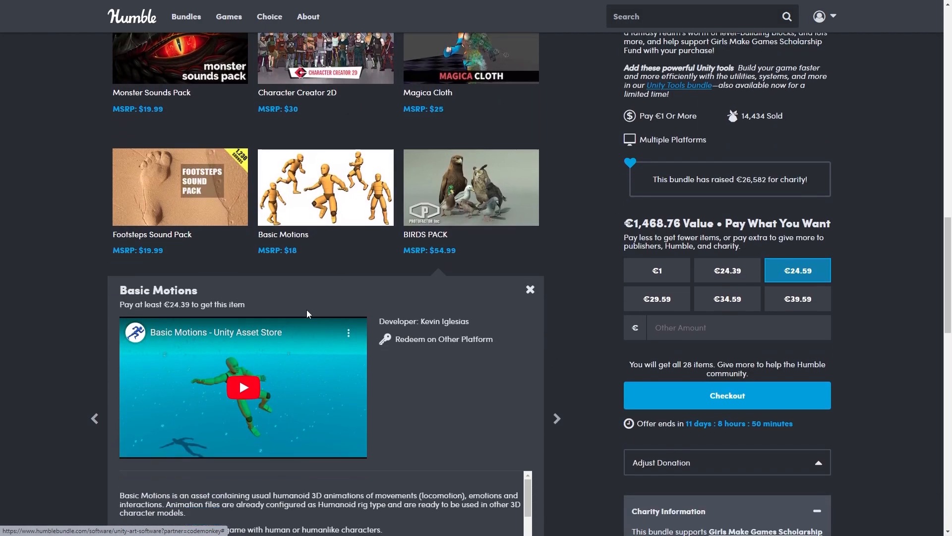
# Step: Close Basic Motions and expand the Toon Fantasy Nature item details instead
pyautogui.click(529, 290)
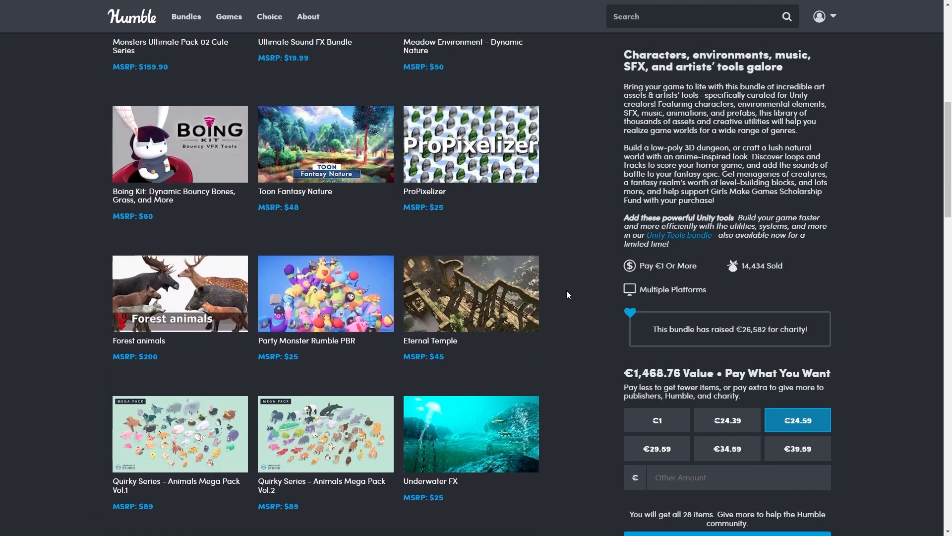
pyautogui.scroll(-3)
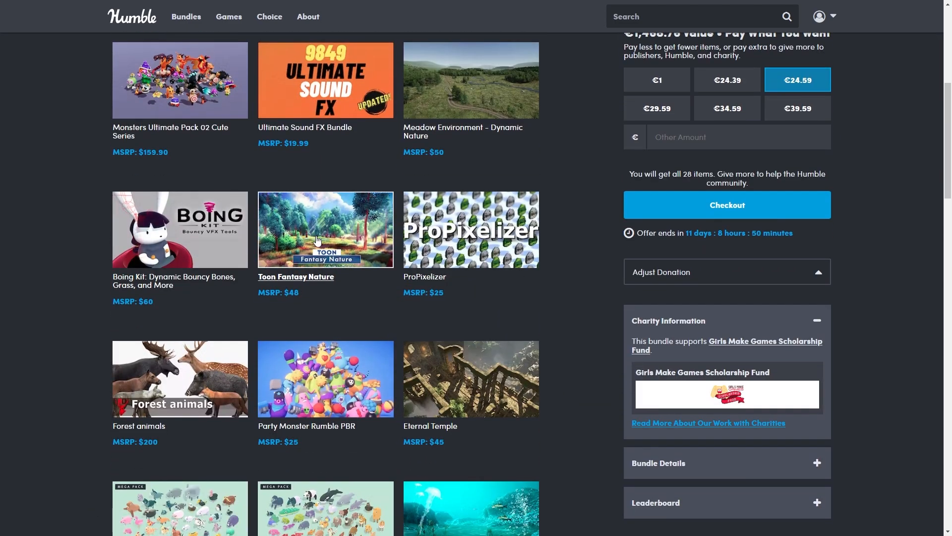
pyautogui.click(296, 277)
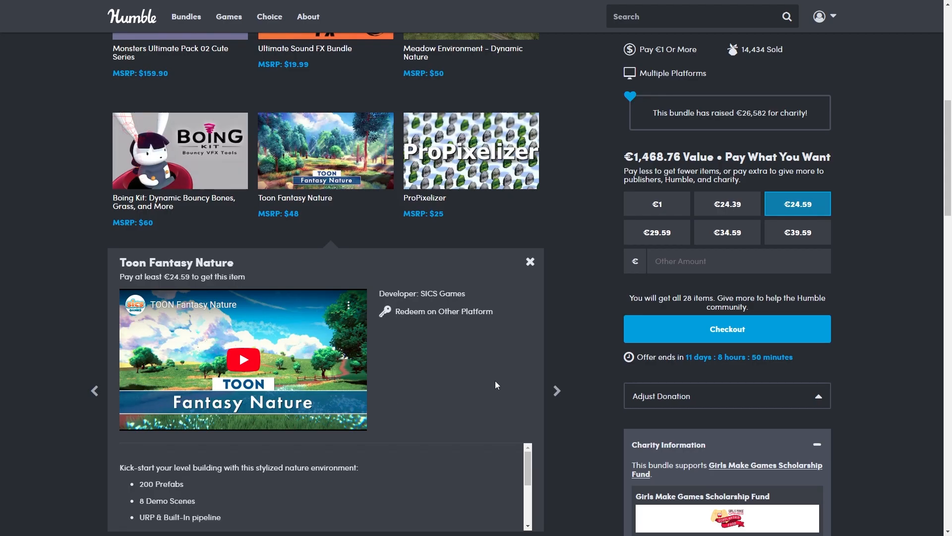
pyautogui.click(243, 359)
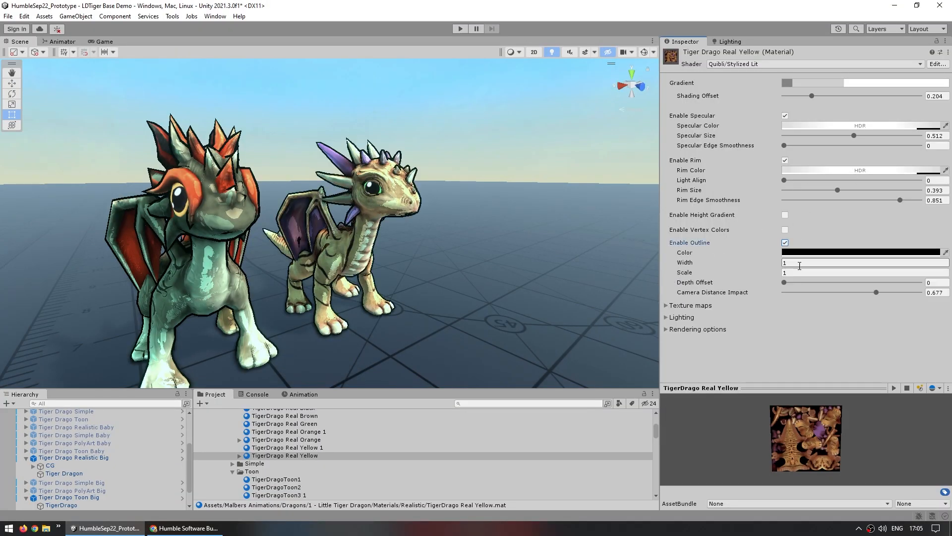
# Step: Return to the Overview knight scene and bring up the Pixelate material's Outline Color picker
pyautogui.click(862, 253)
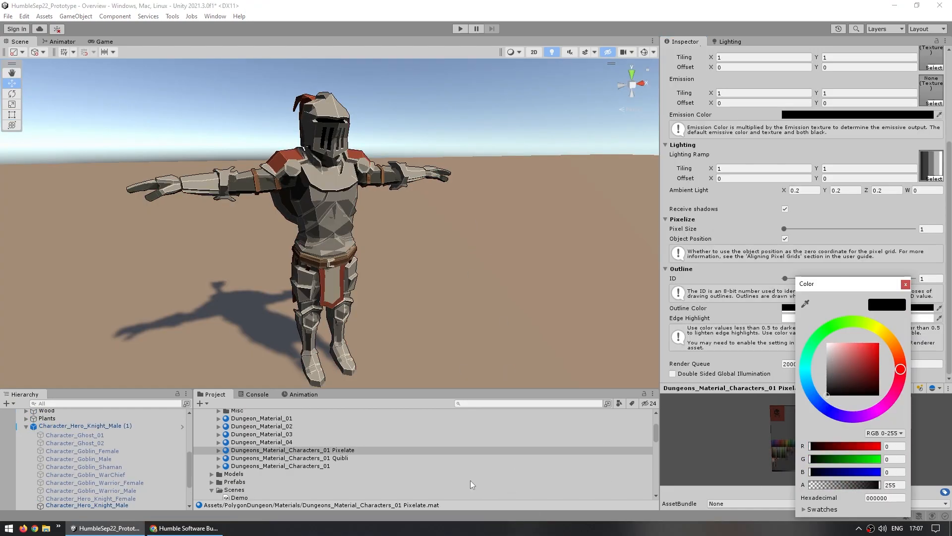
pyautogui.click(827, 342)
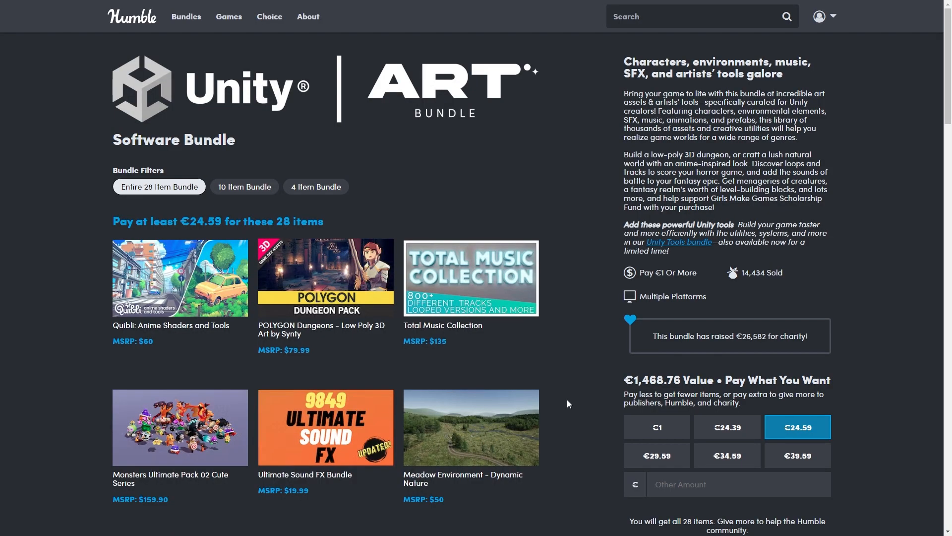
# Step: Scroll through the Unity Tools Bundle's 26 items down to Back to Top
pyautogui.scroll(-3)
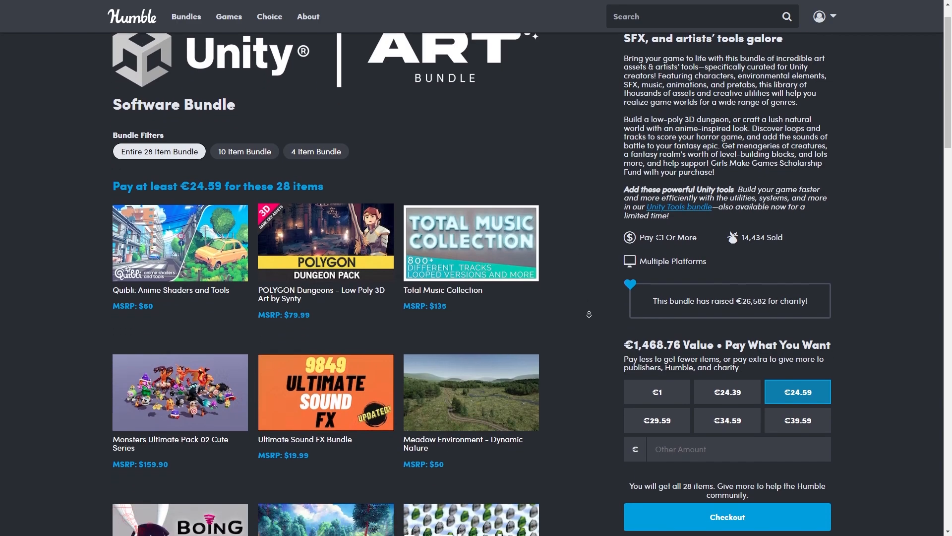
pyautogui.scroll(-3)
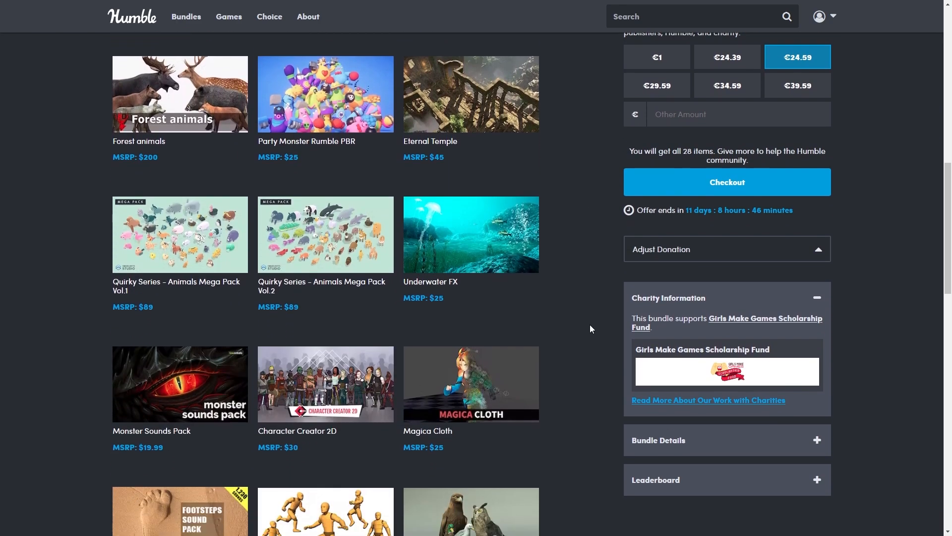
pyautogui.scroll(-3)
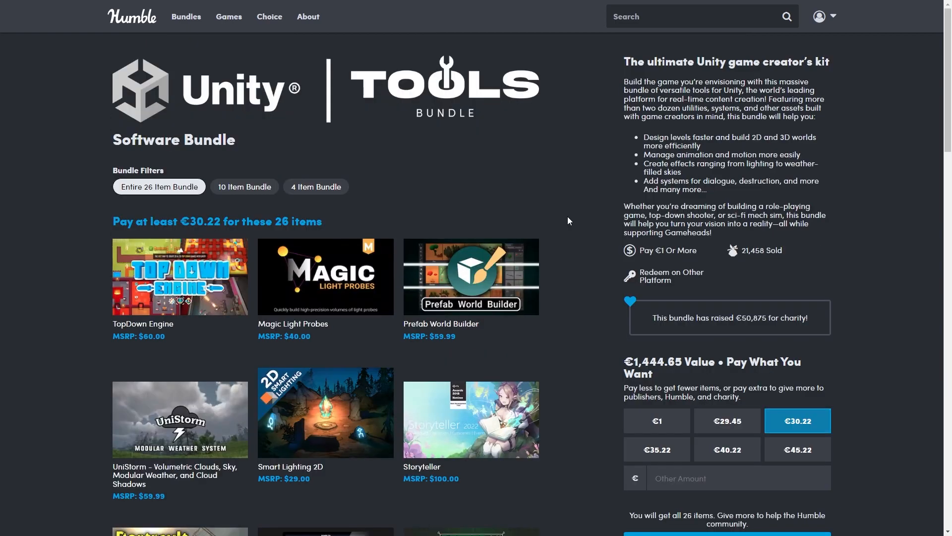
pyautogui.scroll(-3)
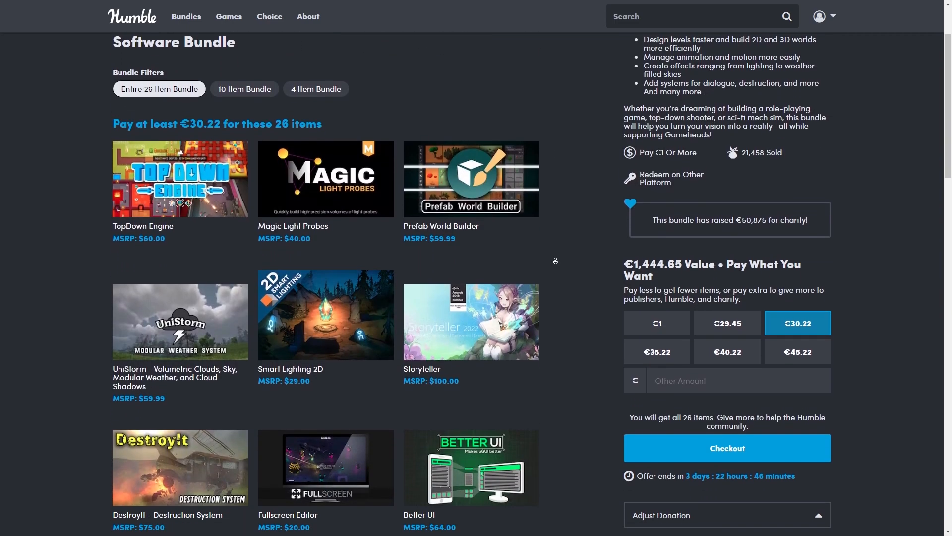
pyautogui.scroll(-3)
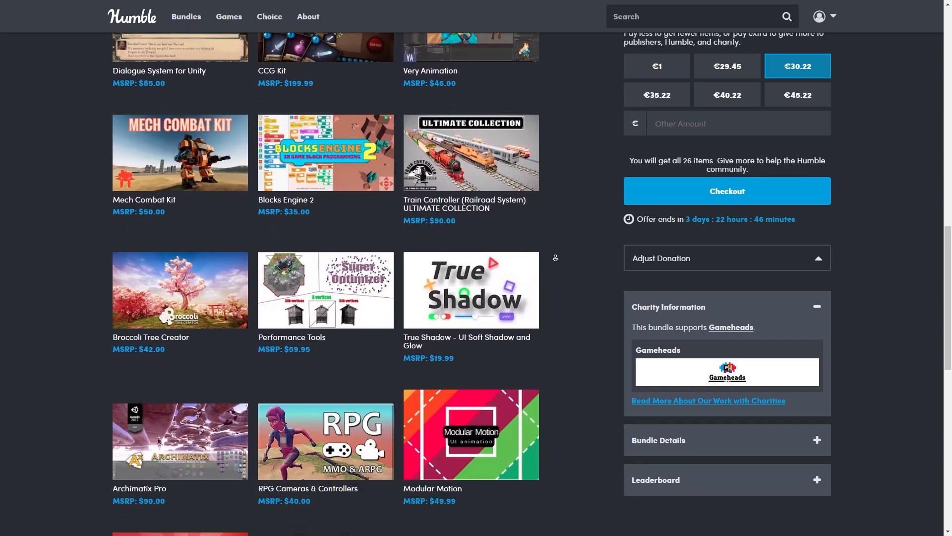
pyautogui.scroll(-3)
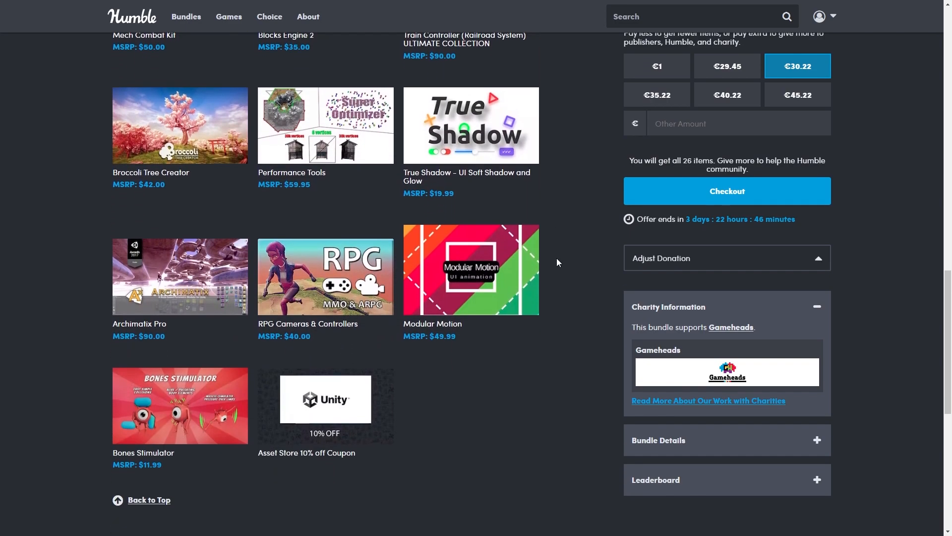